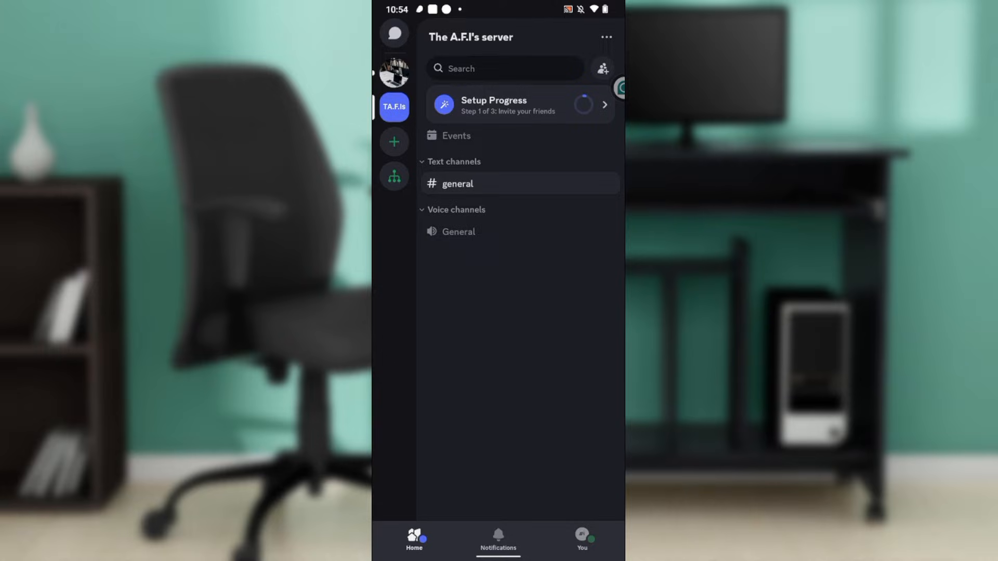
# Show your own Discord profile page via the You tab
pyautogui.click(580, 540)
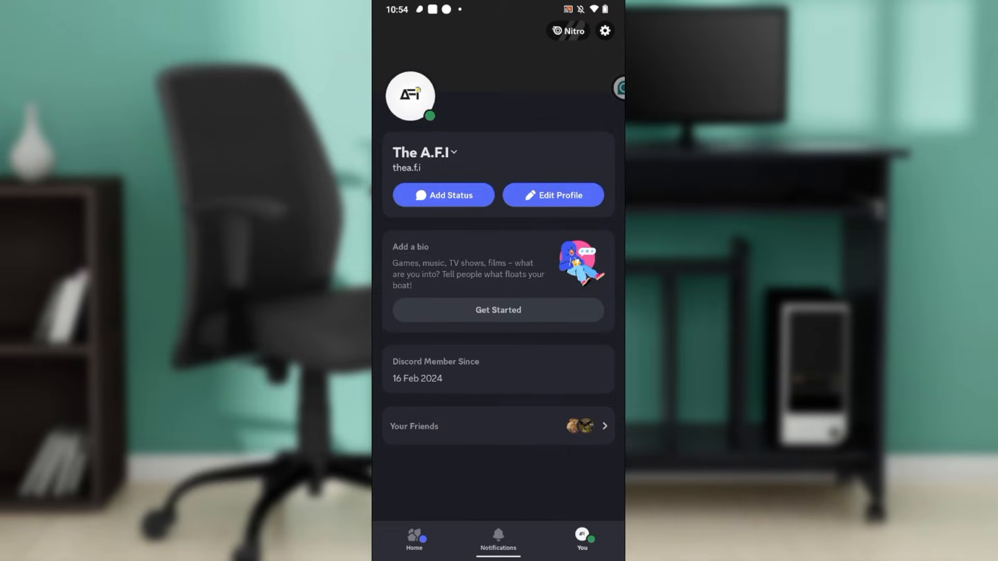
# Bring up the account settings list from the profile's gear icon
pyautogui.click(603, 30)
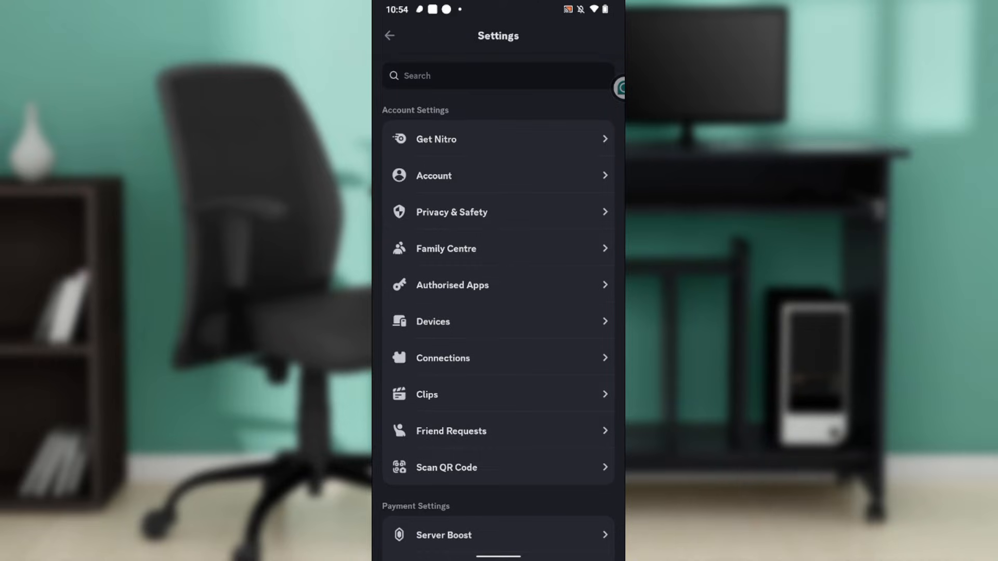
pyautogui.scroll(-3)
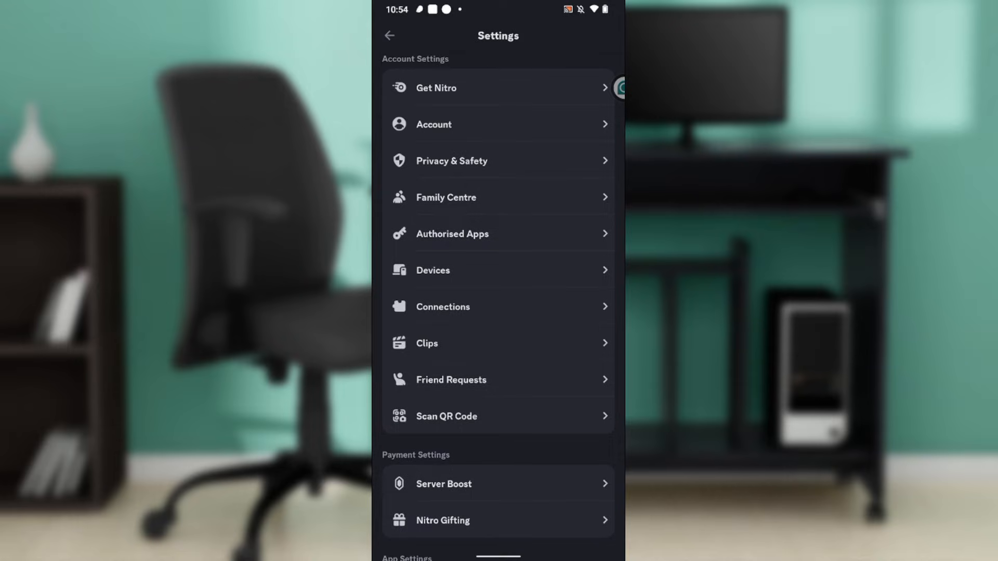
# From Connections, add a new connection and pick YouTube as the service
pyautogui.click(443, 305)
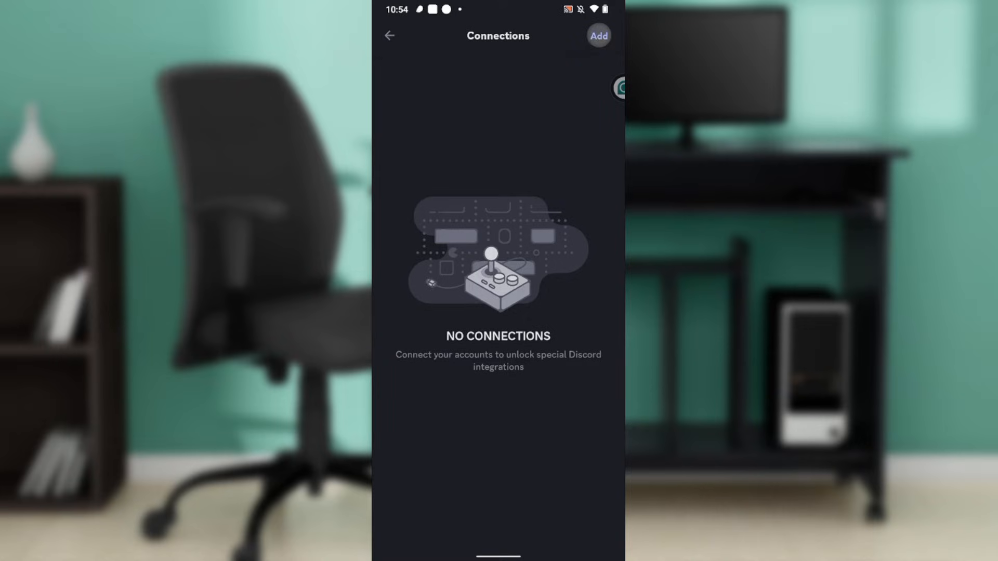
pyautogui.click(598, 35)
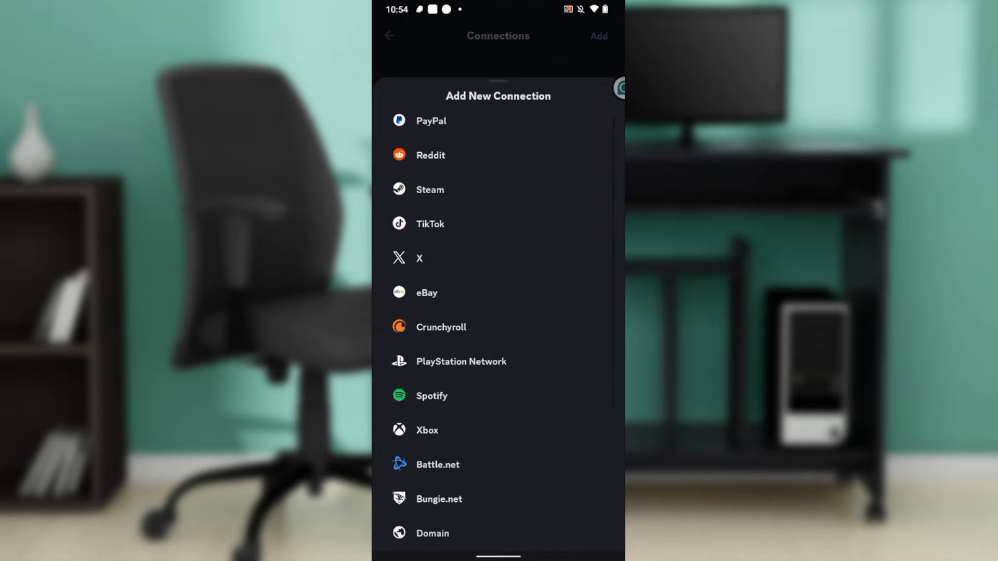
pyautogui.scroll(-3)
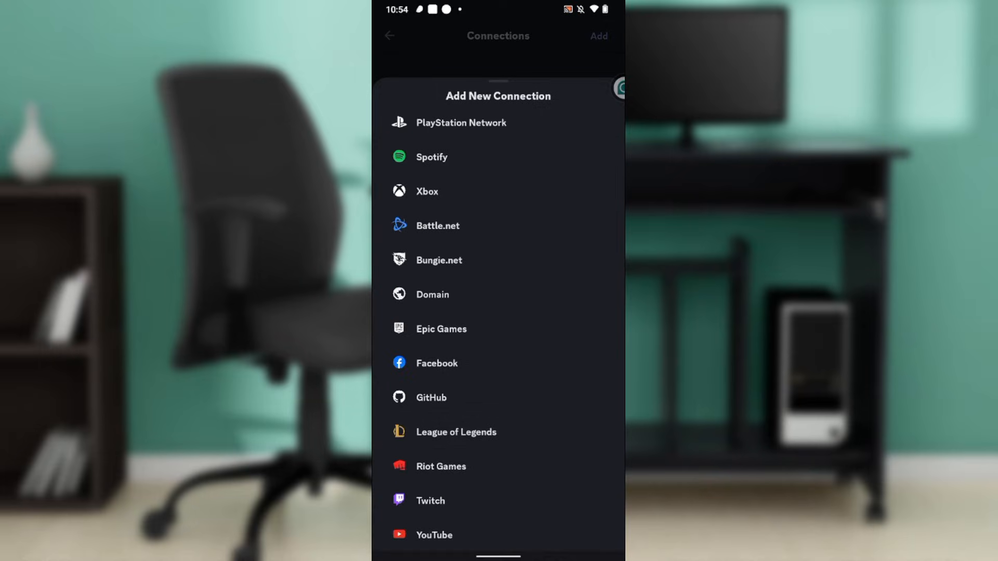
pyautogui.click(435, 534)
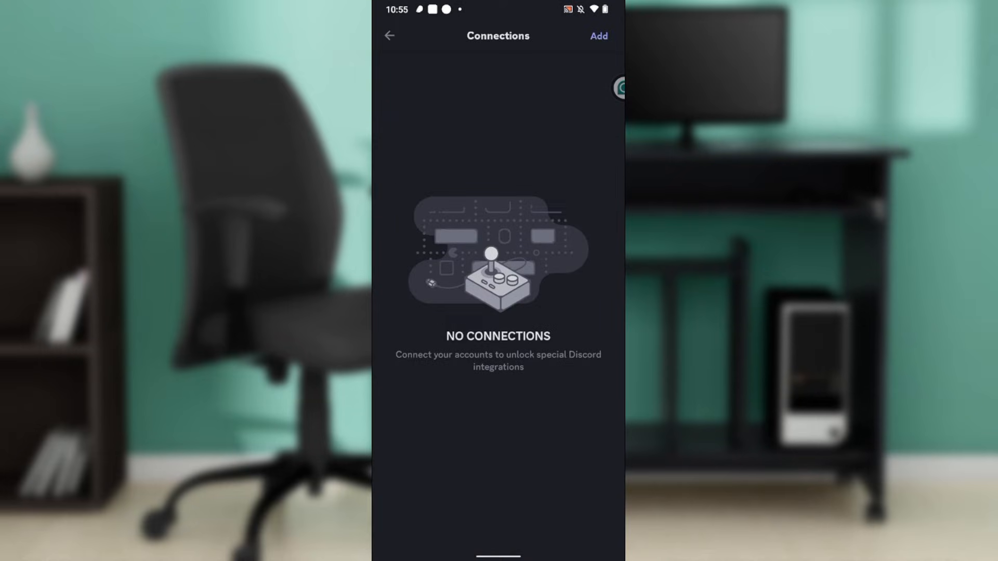
# Sign in with the listed Google account and allow Discord access to its YouTube data
pyautogui.click(596, 35)
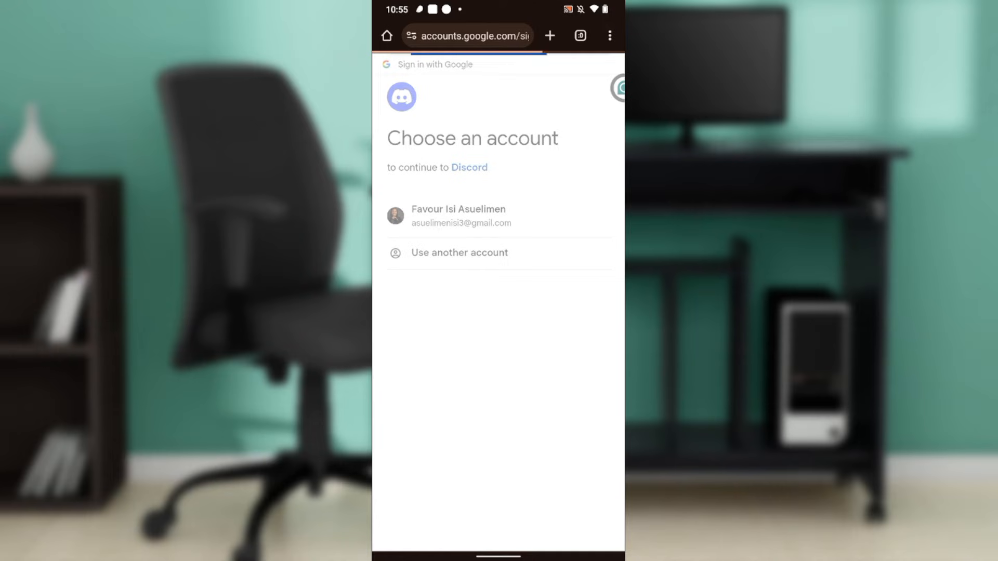
pyautogui.click(459, 217)
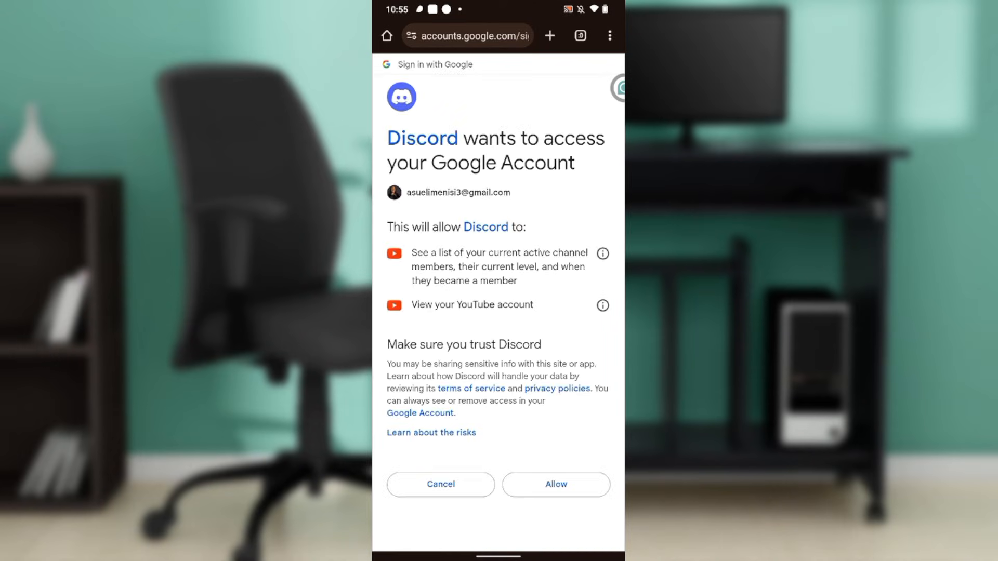
pyautogui.click(555, 484)
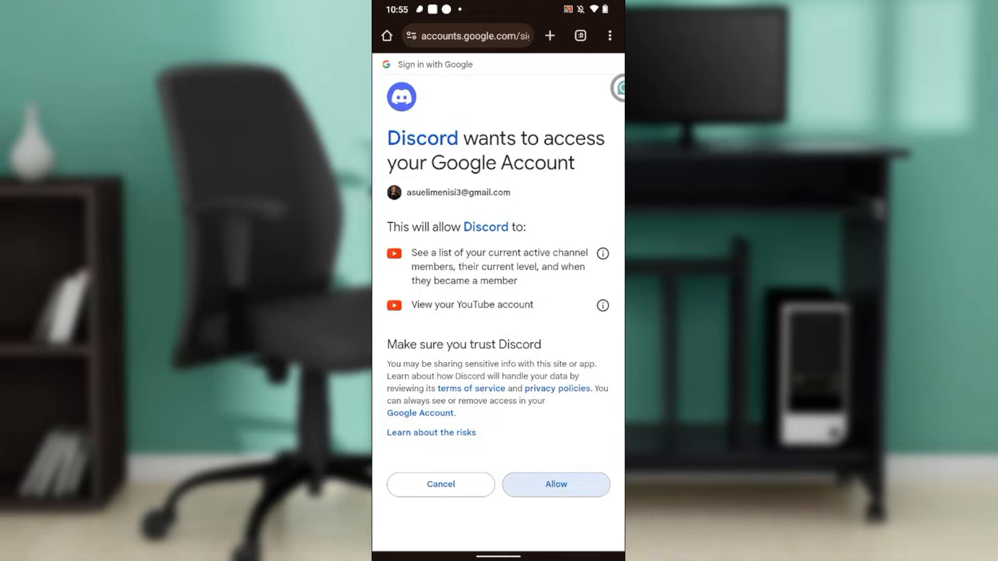
pyautogui.click(555, 485)
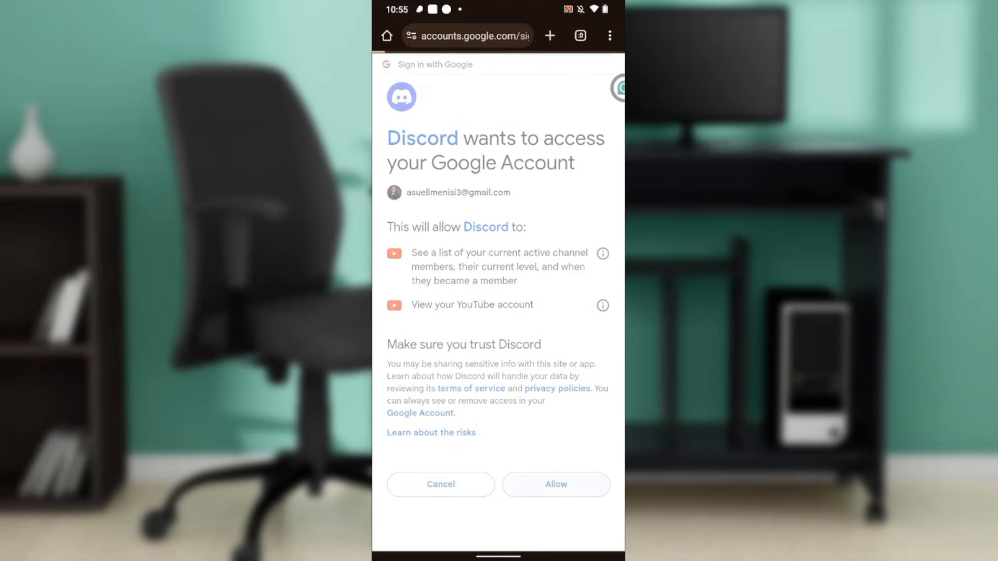
pyautogui.click(555, 485)
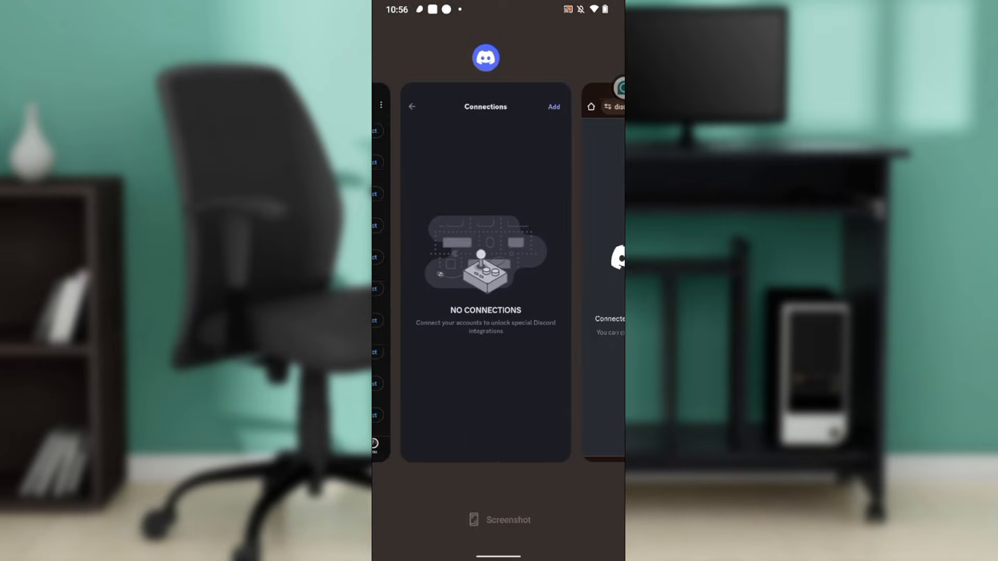
# Return to Discord, leave Settings and get back to The A.F.I's server channel list
pyautogui.click(411, 106)
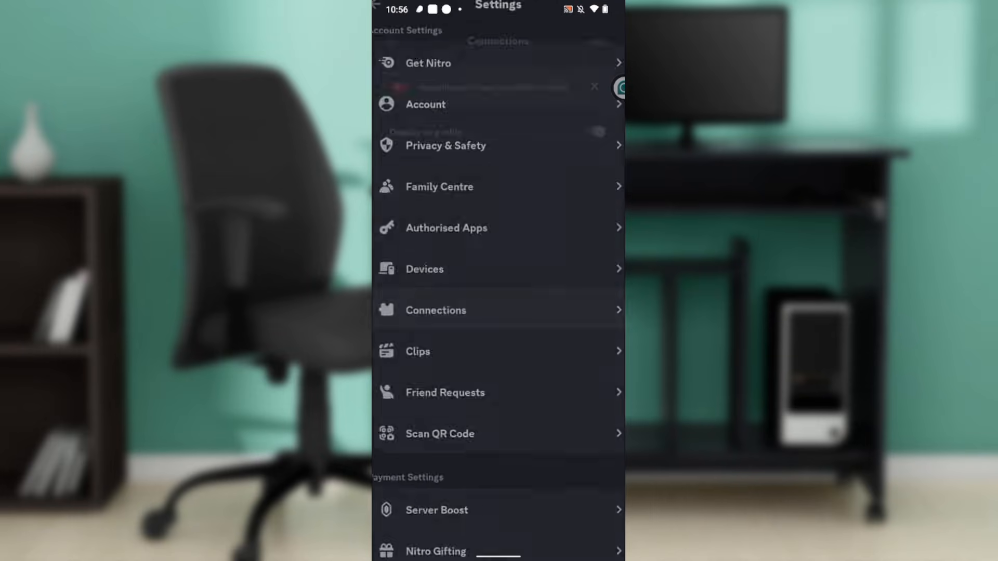
pyautogui.click(435, 311)
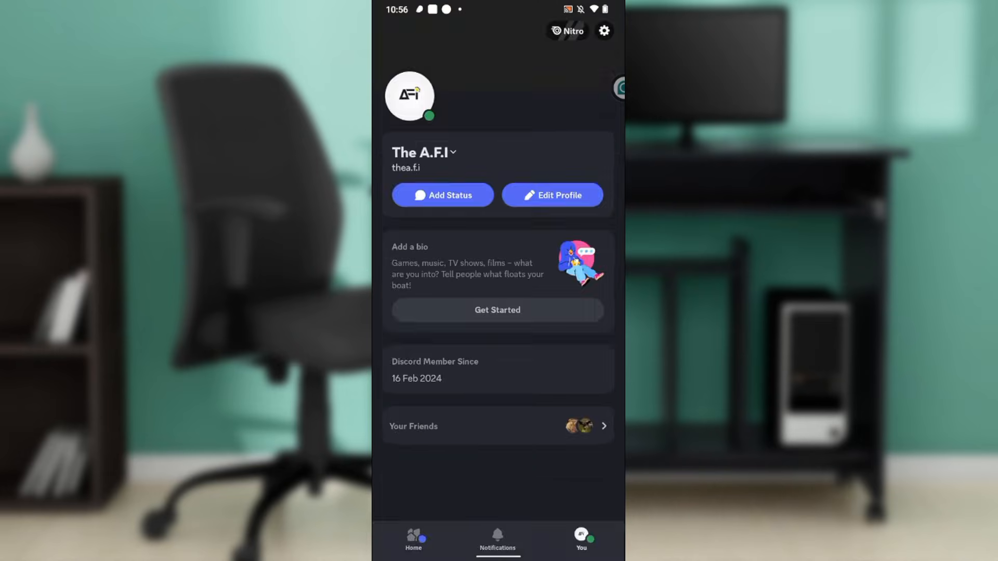
pyautogui.click(394, 106)
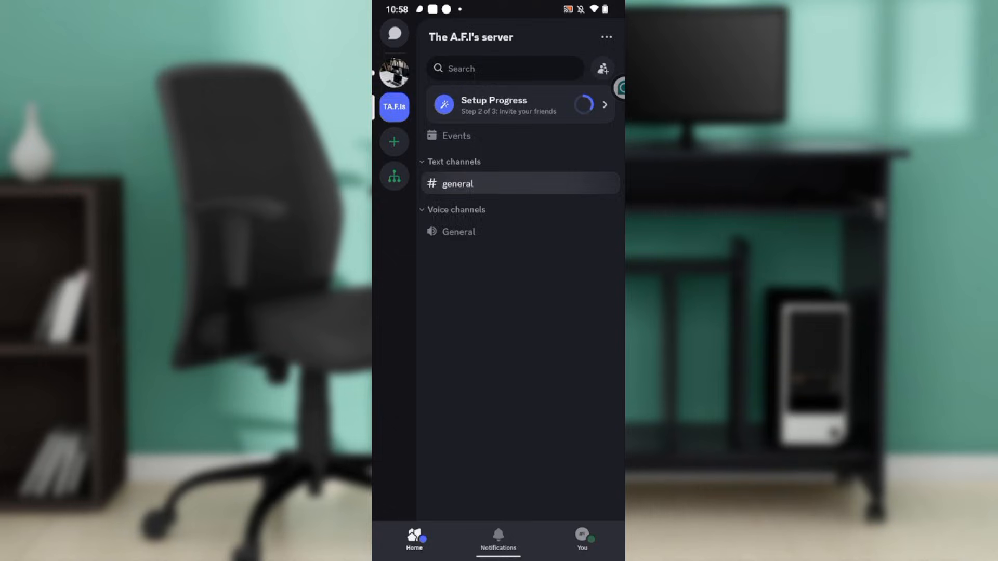
# Enter #general and draft the message 'P!' in the message box
pyautogui.click(458, 183)
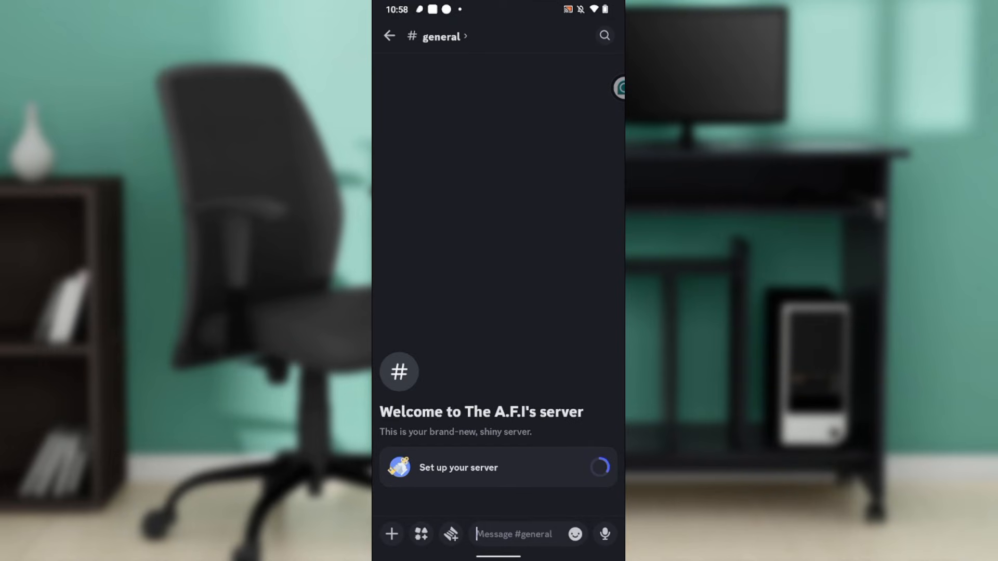
pyautogui.click(522, 535)
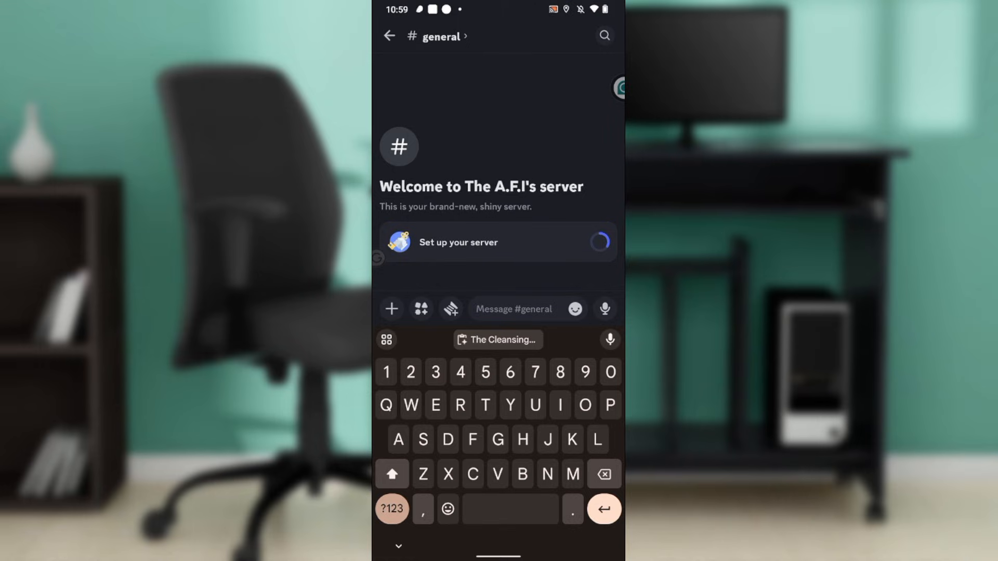
pyautogui.write('P!')
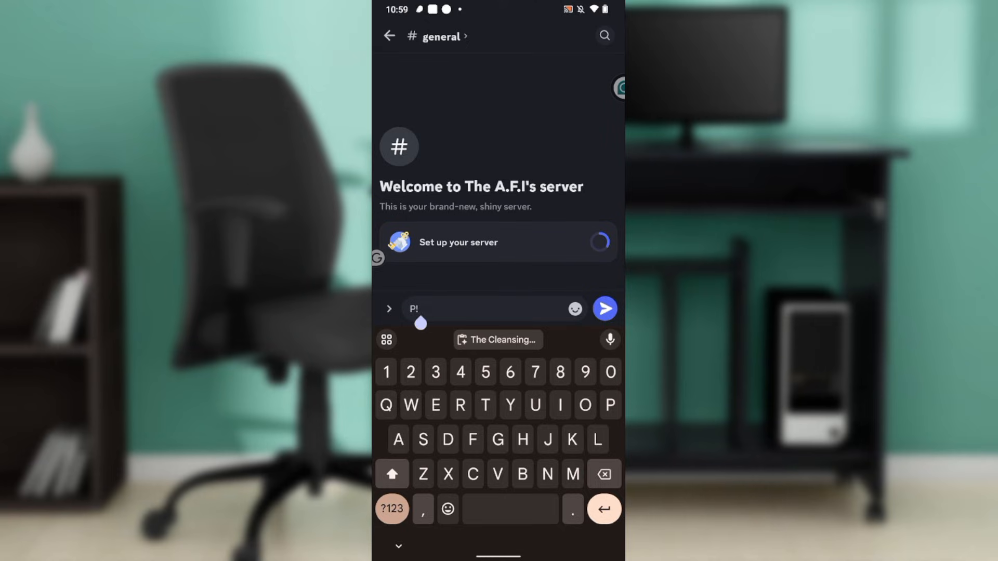
# Copy The Cleansing Fire's link from YouTube Music's home feed
pyautogui.click(416, 310)
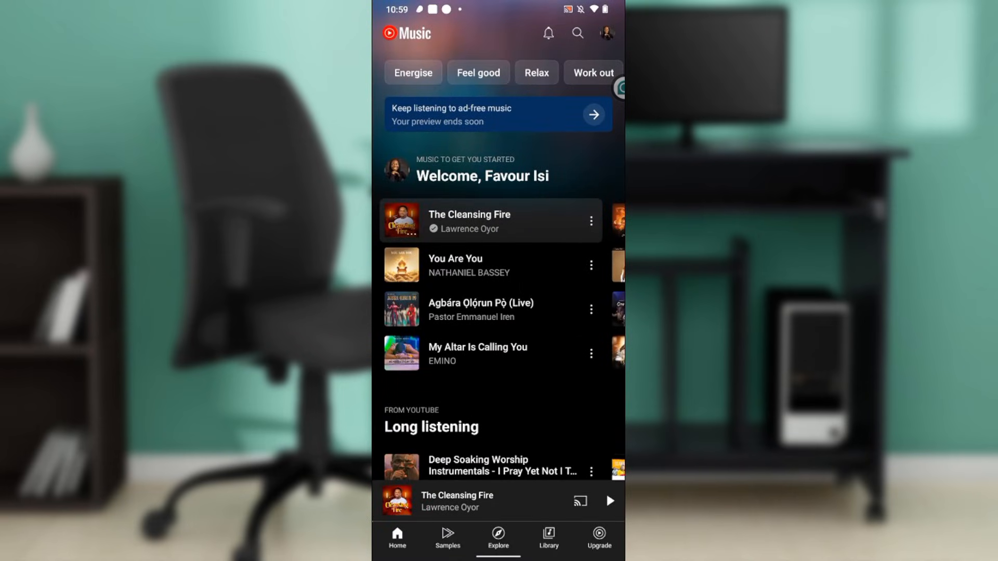
pyautogui.click(591, 221)
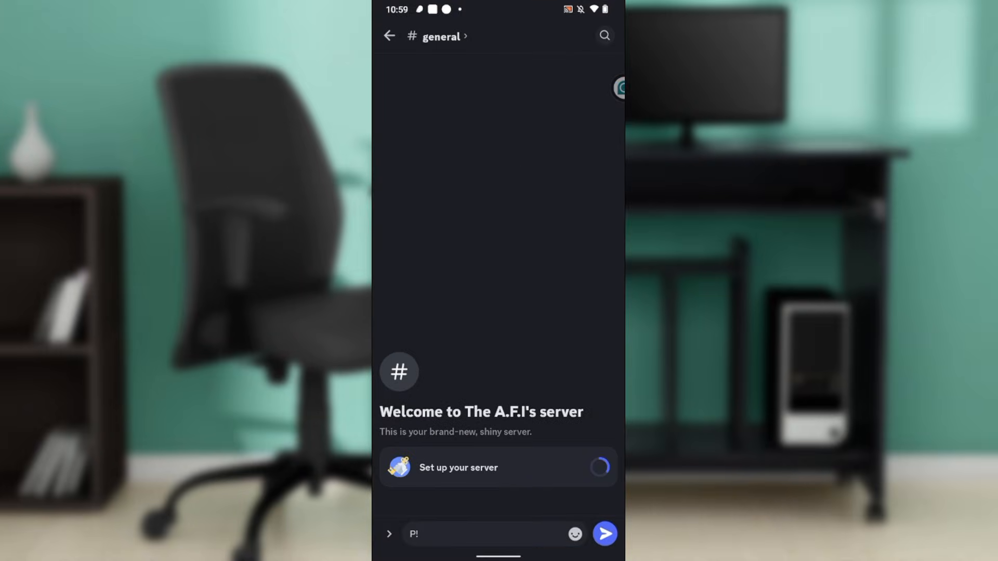
# Post 'P!' with The Cleansing Fire link in general and enlarge its preview artwork
pyautogui.click(490, 533)
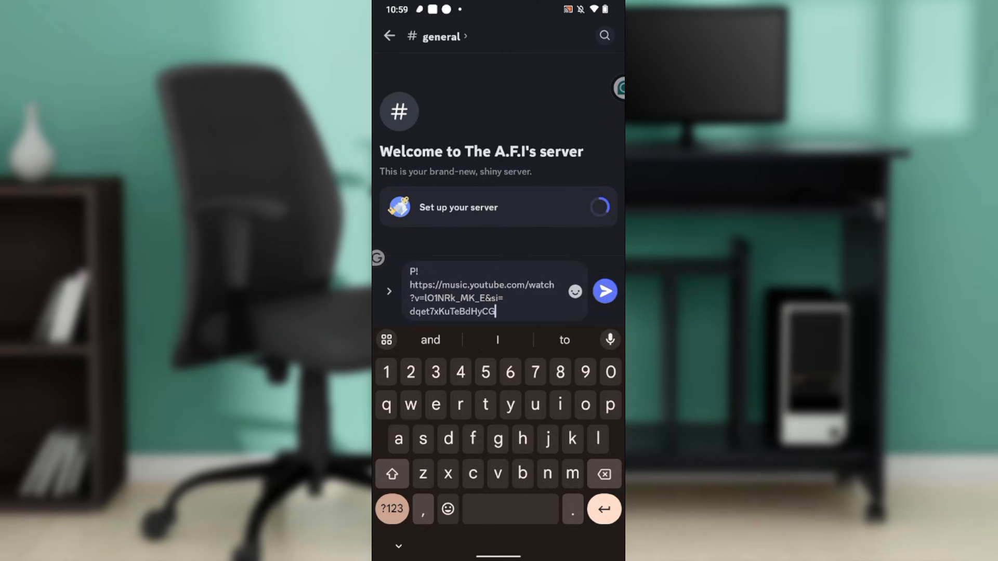
pyautogui.click(605, 291)
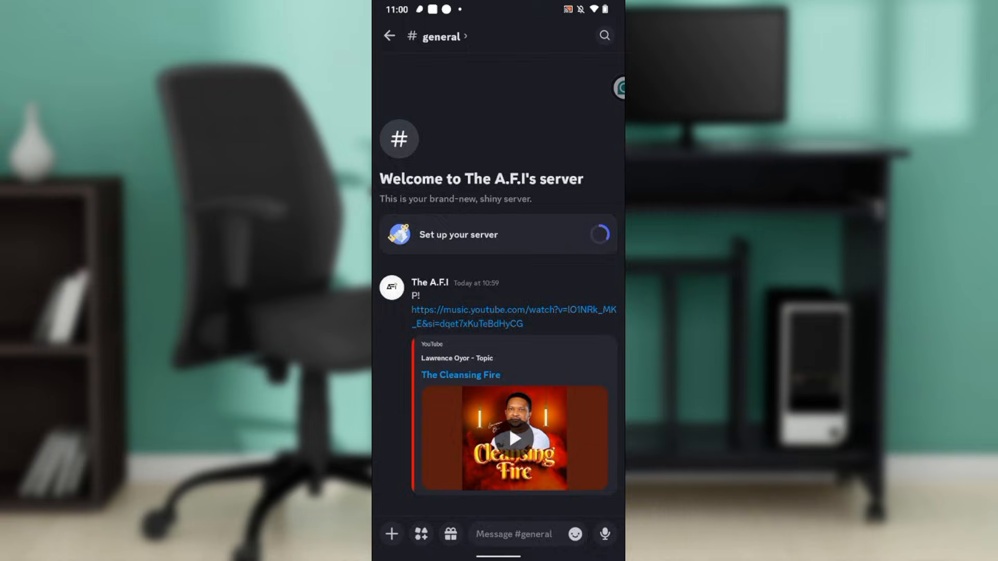
pyautogui.click(513, 437)
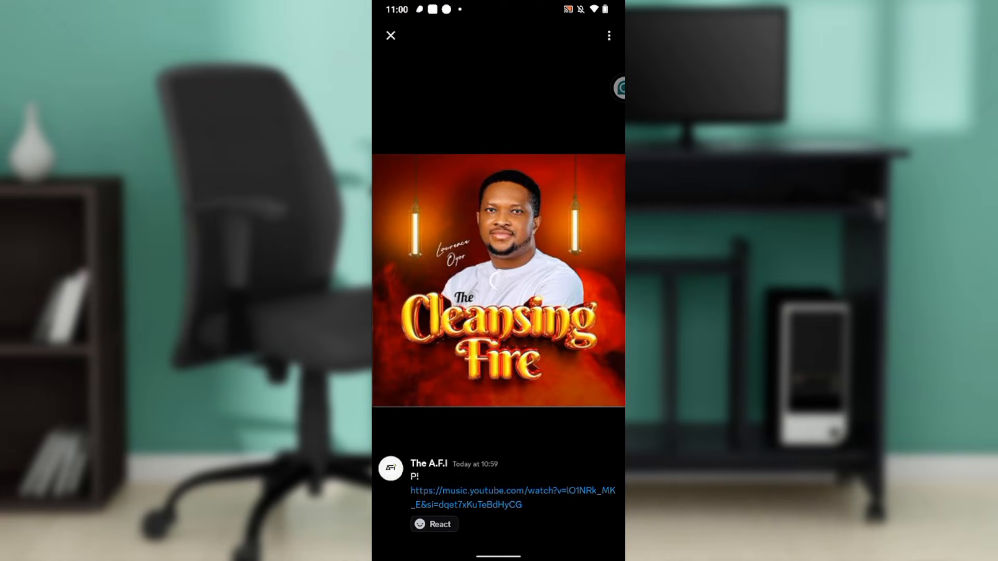
# Play The Cleansing Fire from the embedded YouTube video in Discord
pyautogui.click(498, 282)
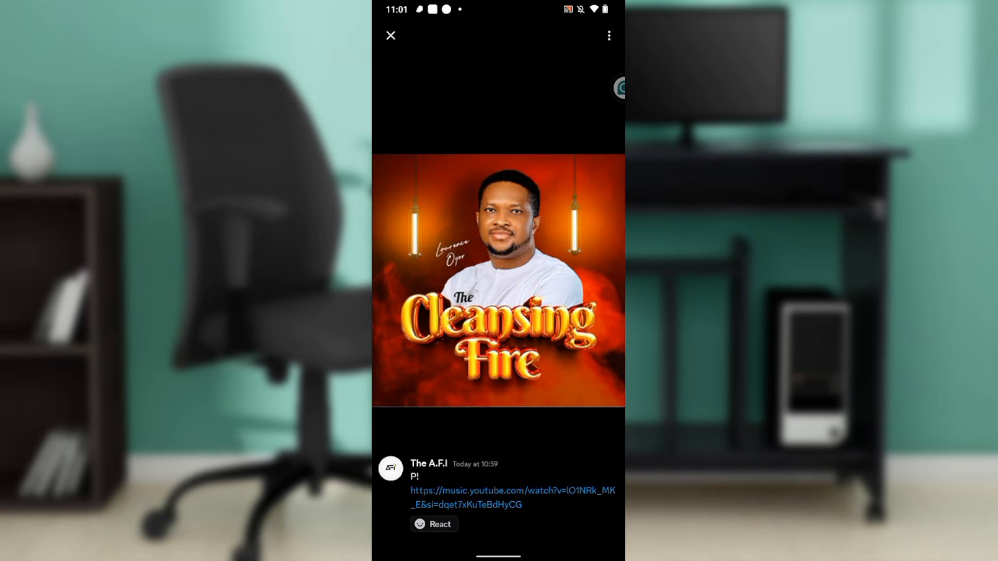
pyautogui.click(498, 283)
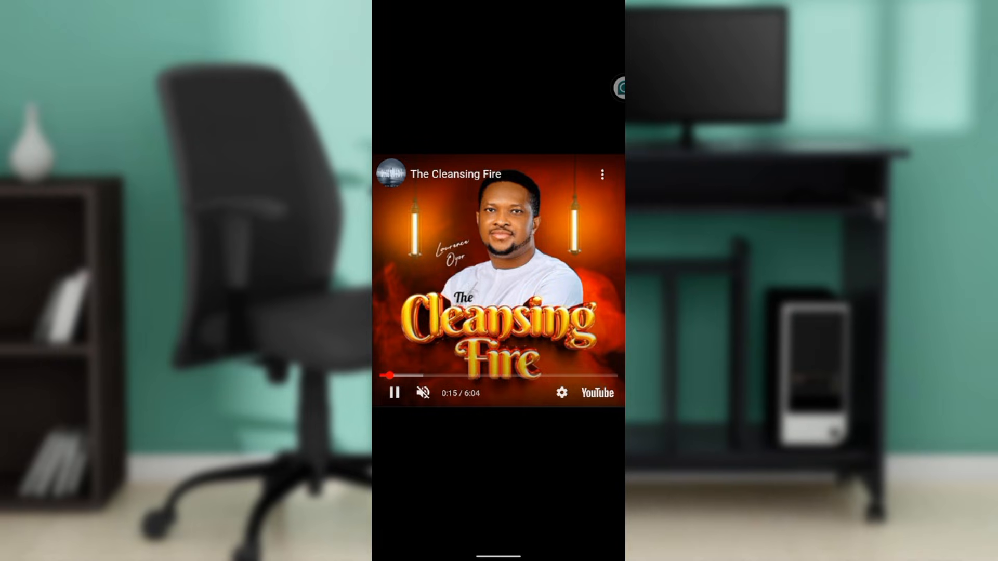